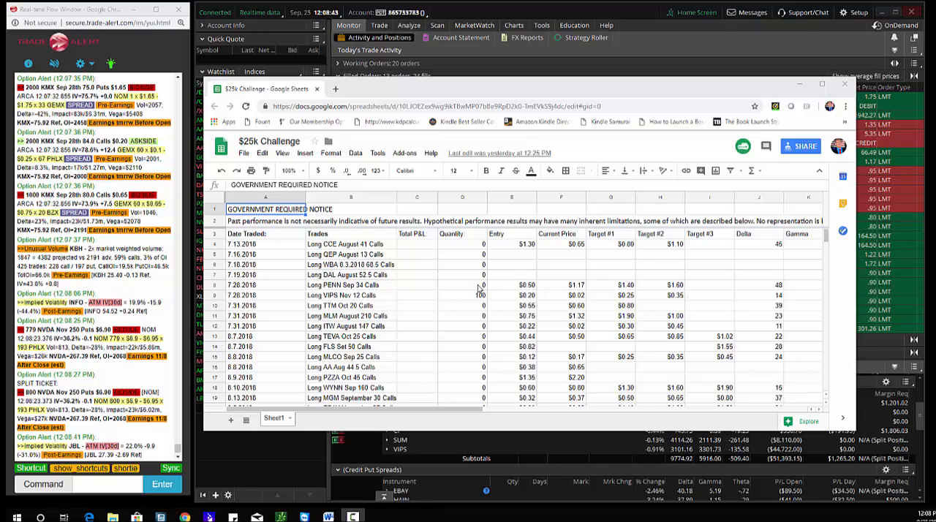
- Update the open trades' Total P&L cells, recording -$75 for the AMBA calls
scroll("down", 3)
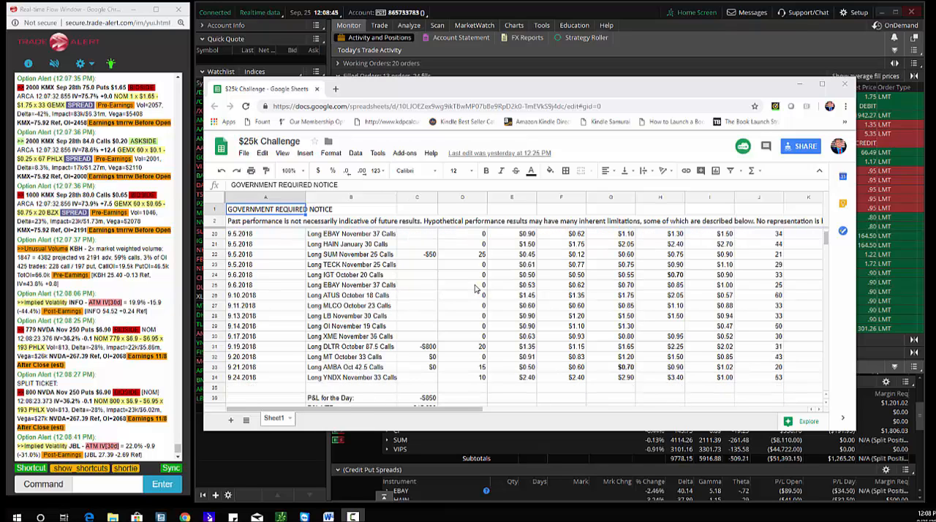
left_click(417, 255)
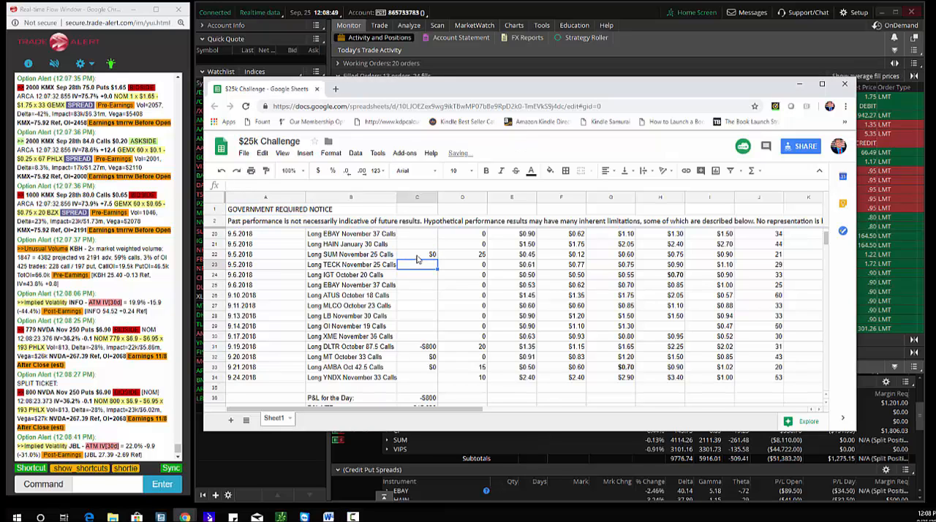
scroll("down", 3)
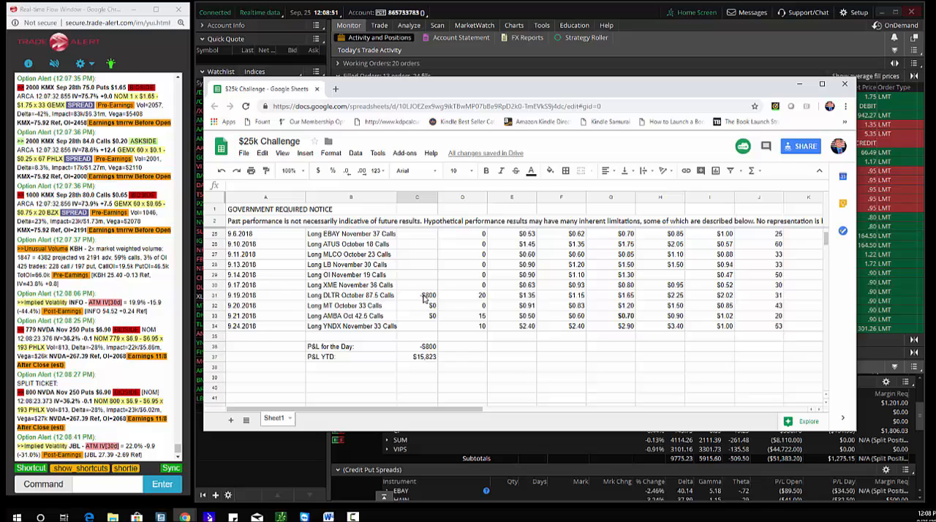
left_click(417, 316)
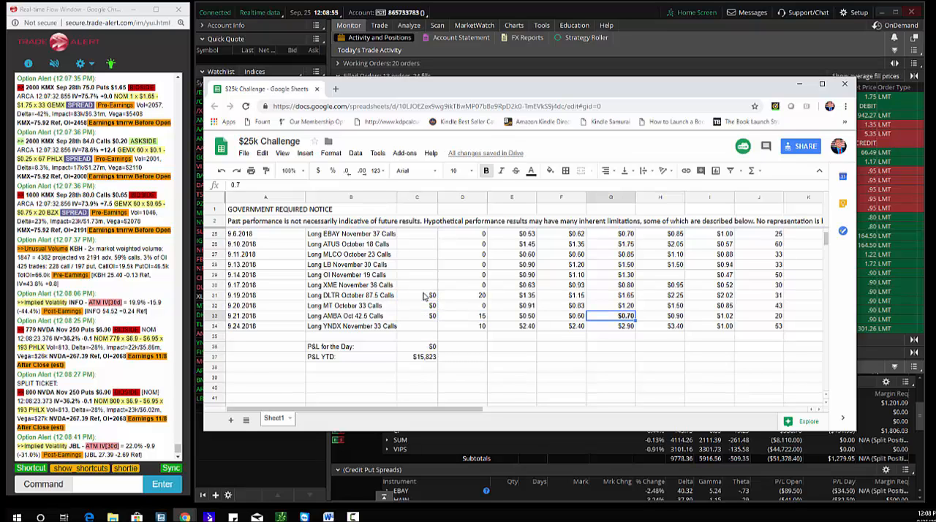
left_click(417, 316)
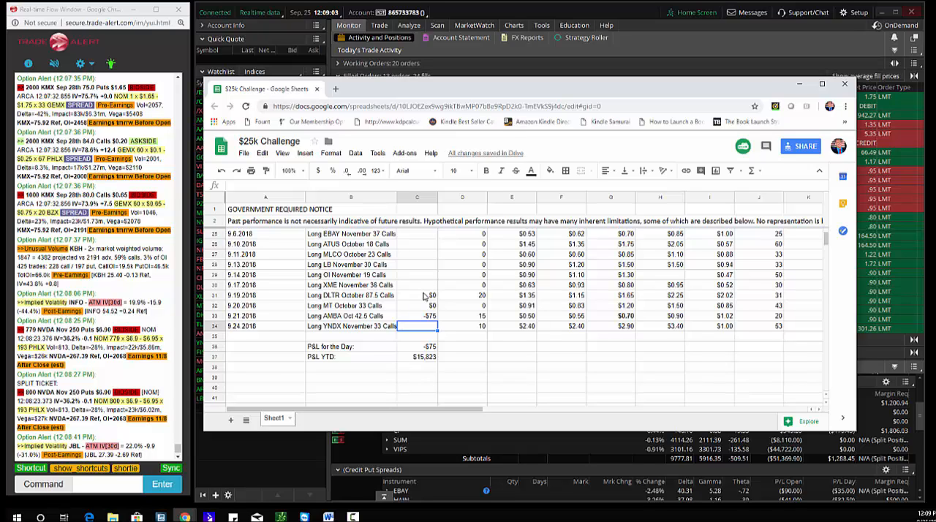
- Enter 200 as the YNDX calls Total P&L and start a new trade row dated 9.25.2018
left_click(562, 326)
type("2")
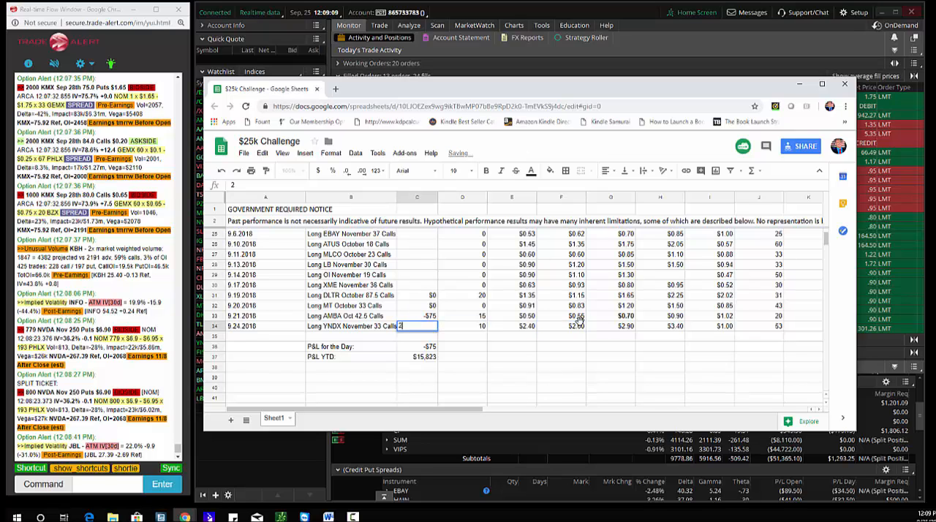
key("Return")
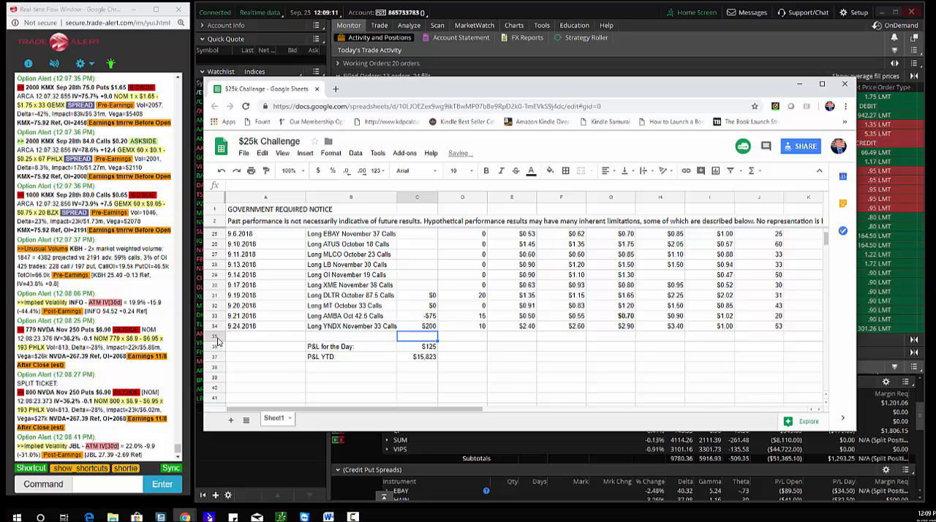
left_click(213, 337)
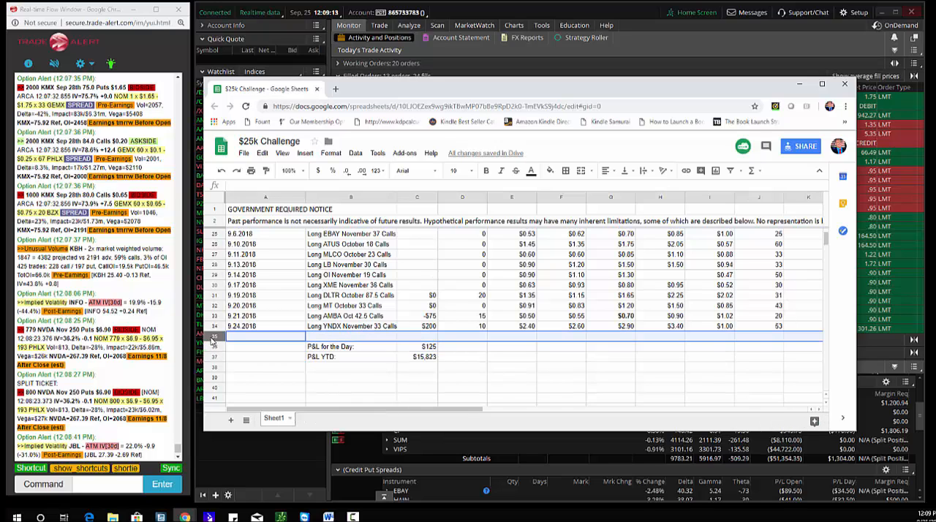
right_click(266, 336)
type("9.25.2018")
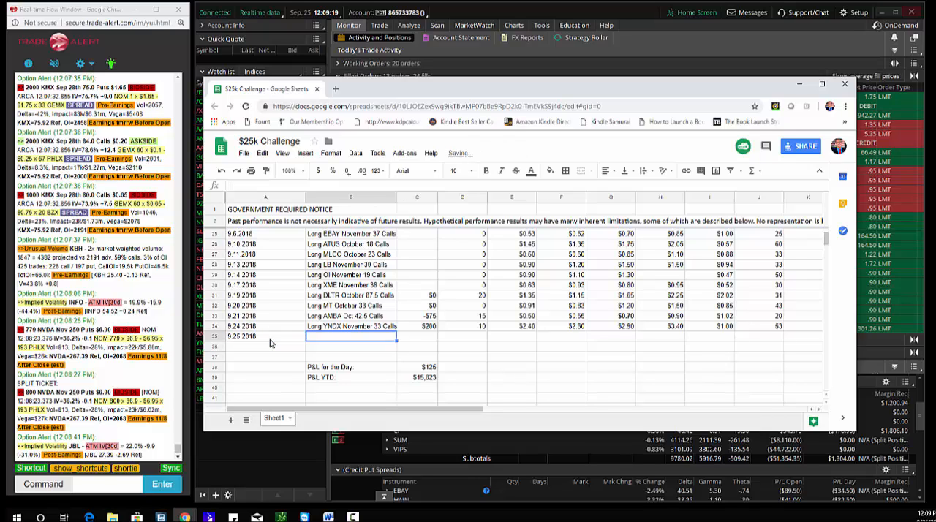
- Fill the new row with Long APC November 72.5 Calls, quantity 15 and entry $1.17
type("Long APC")
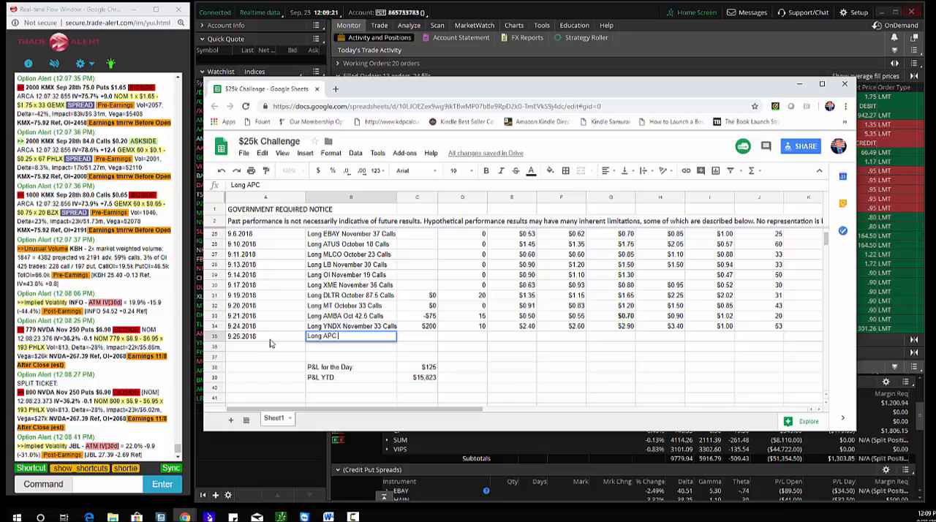
type("n")
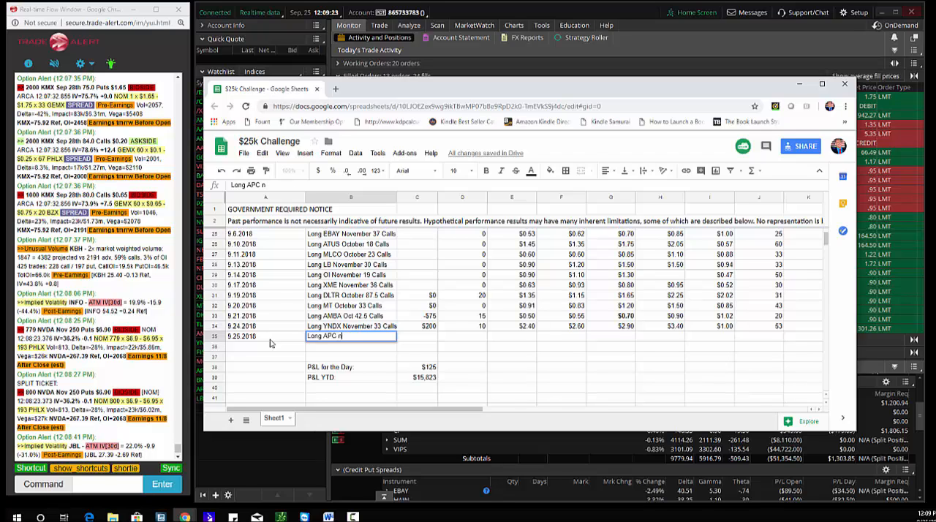
type("November")
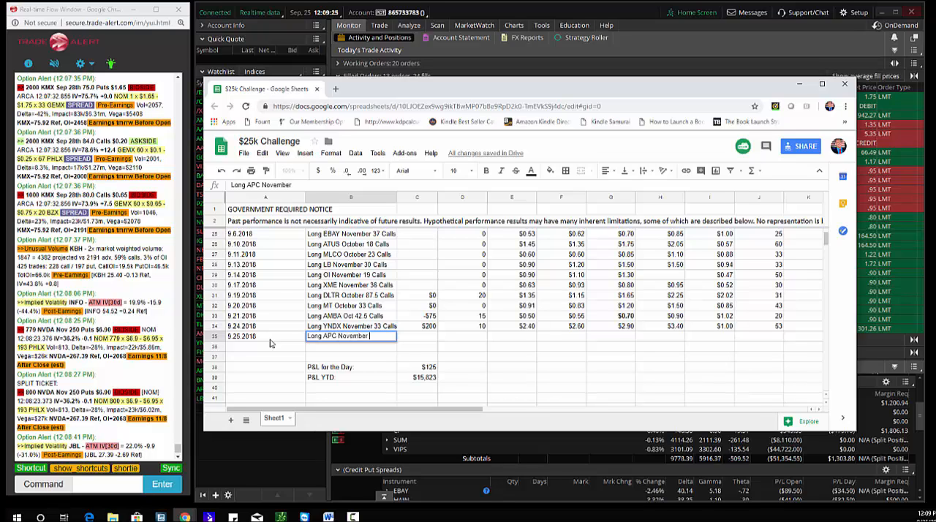
type("72.5 Calls")
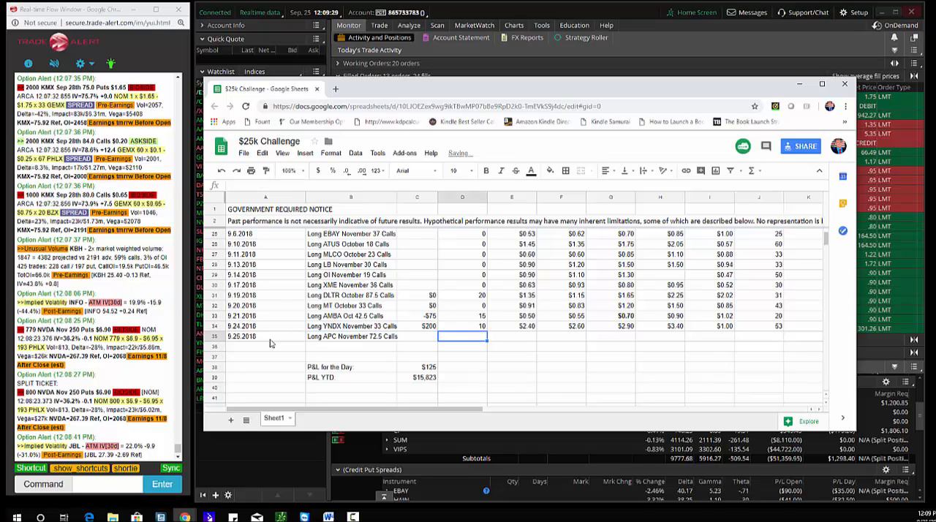
type("15")
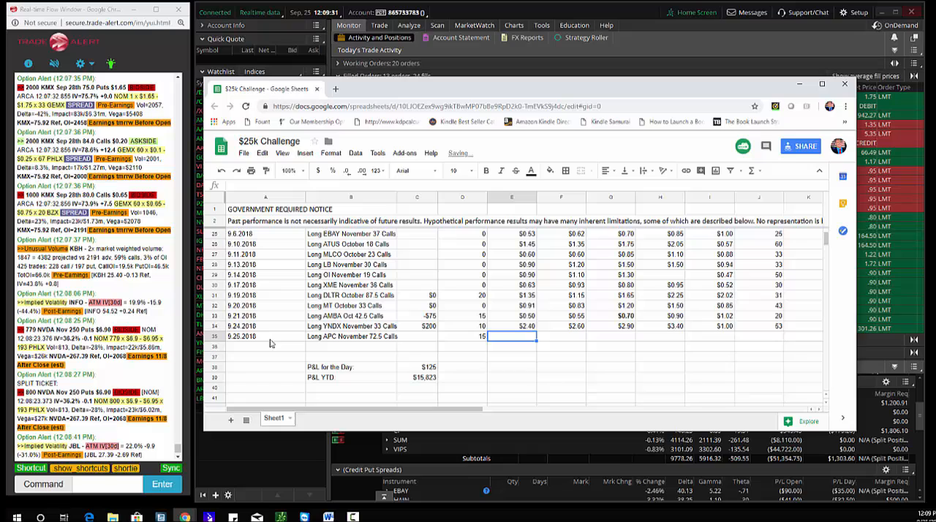
type("1.17")
left_click(560, 337)
type("$1.35")
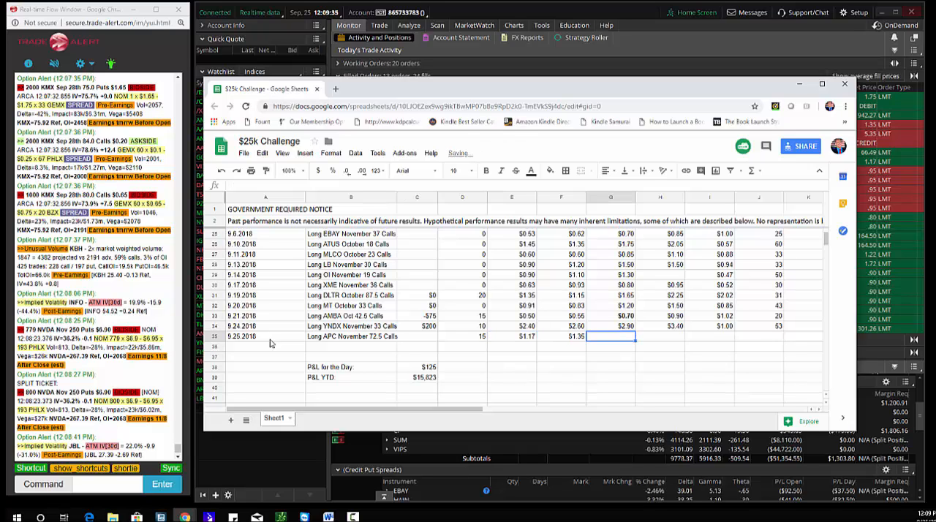
left_click(417, 336)
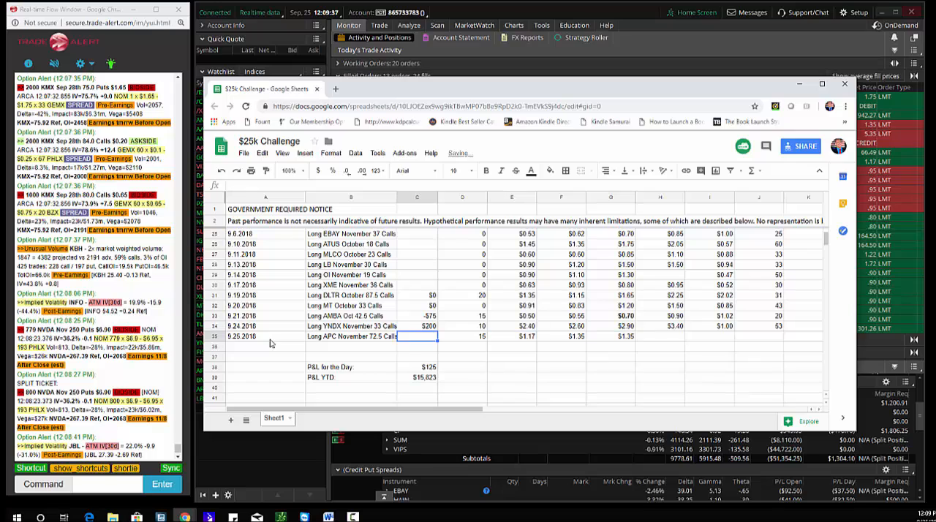
- Enter a =SUM formula giving the APC trade a $540 Total P&L
type("=sum(18")
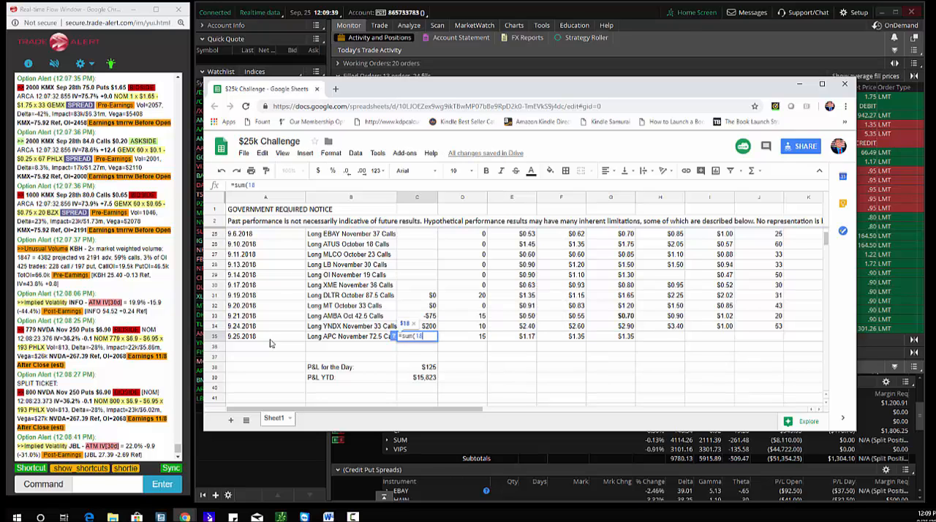
key("Return")
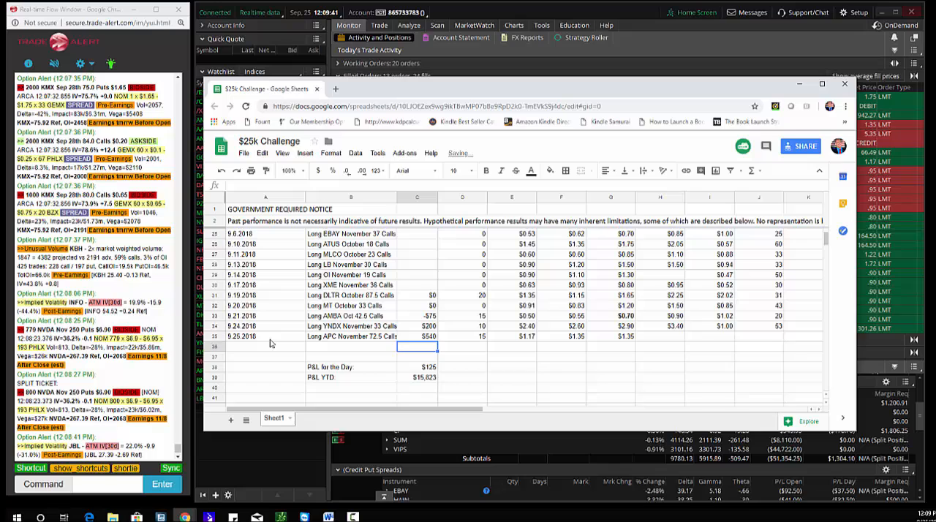
left_click(417, 366)
type("$1.60")
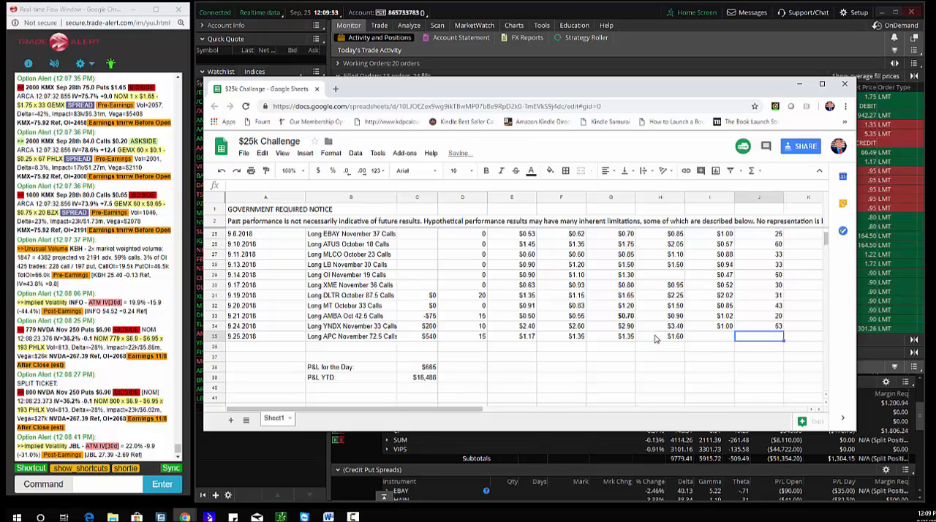
left_click(610, 336)
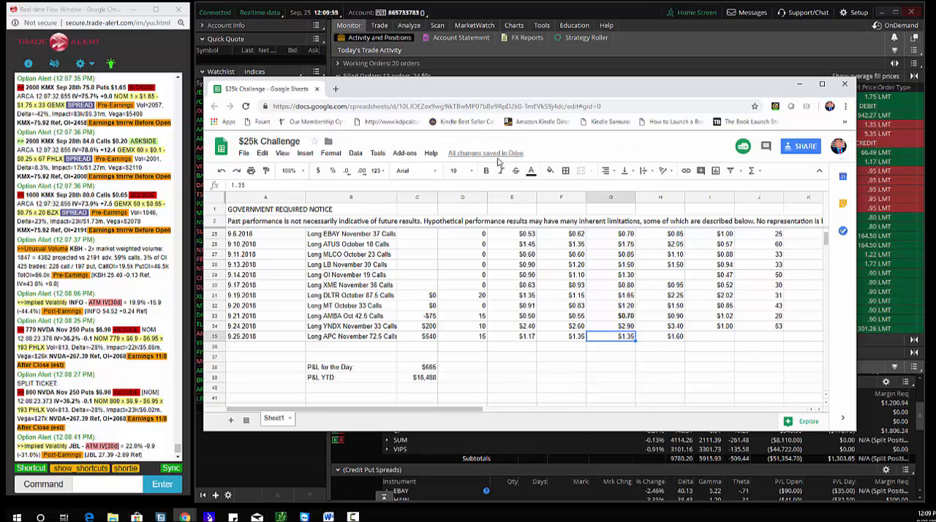
scroll("up", 3)
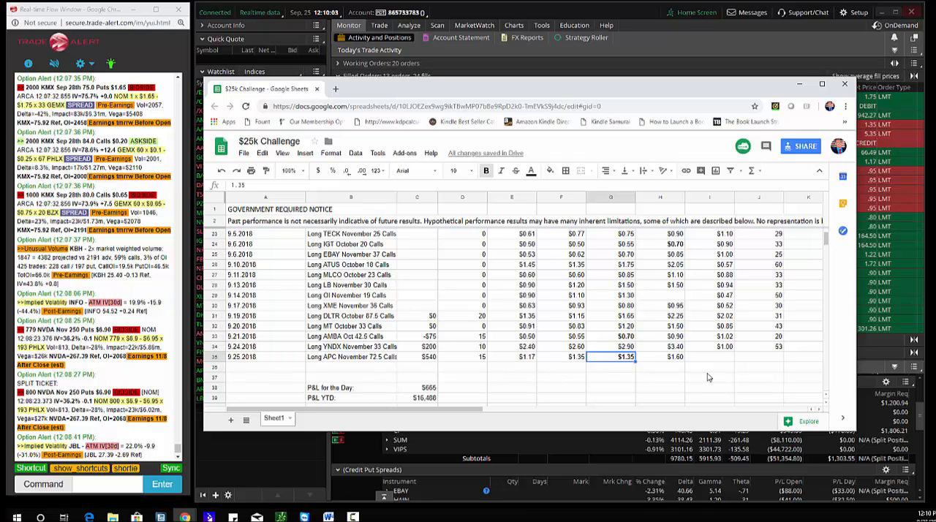
left_click(758, 357)
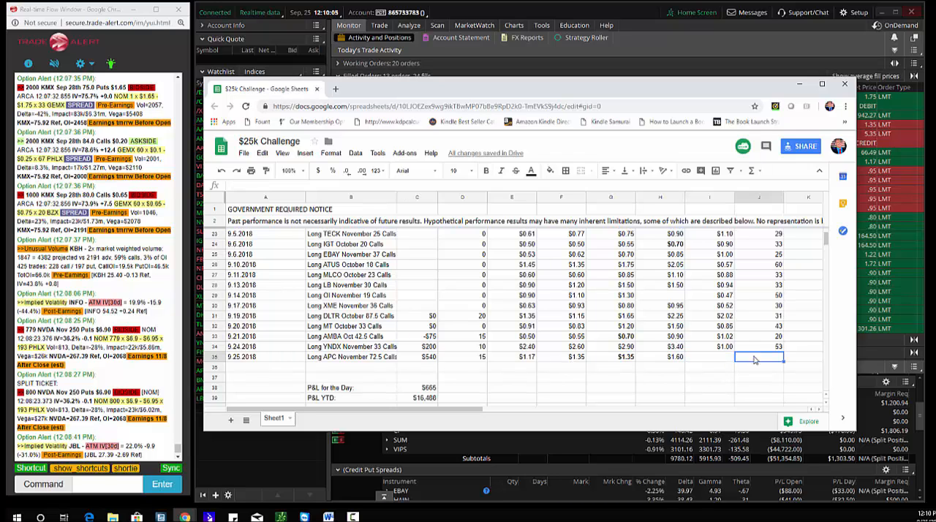